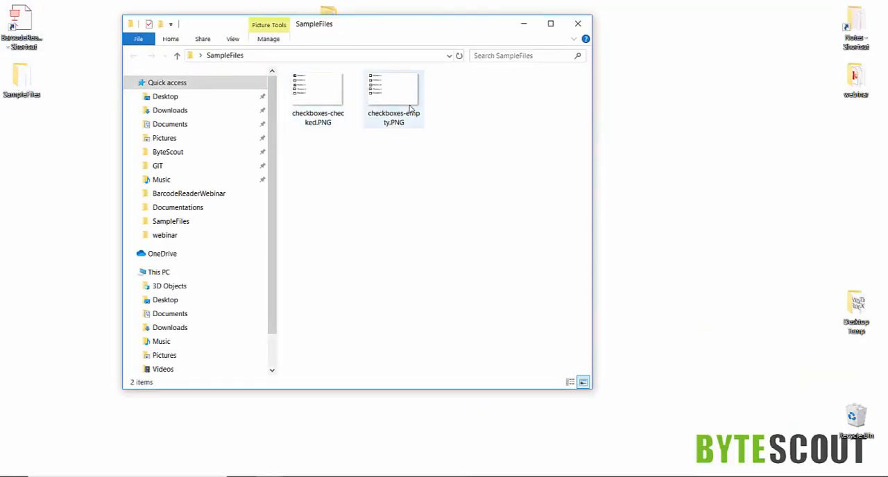
Open checkboxes-checked.PNG in Windows Photos to view the sample checkbox image.
double_click(317, 89)
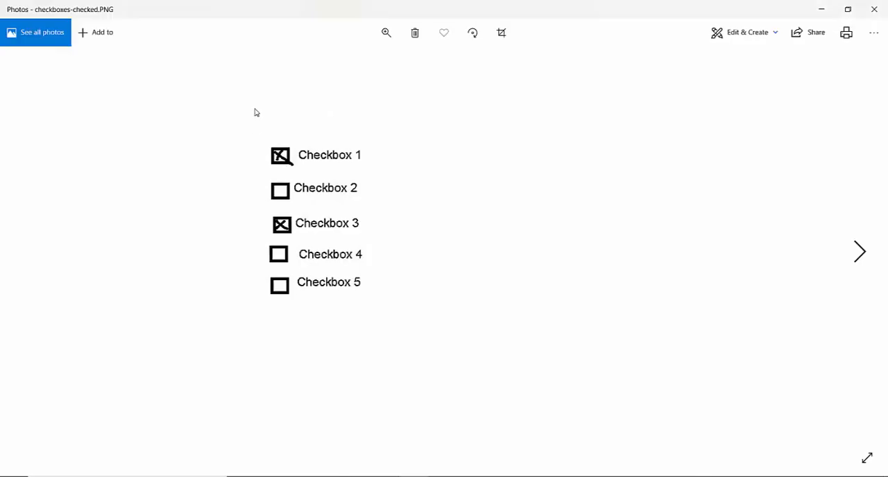
mouse_move(286, 194)
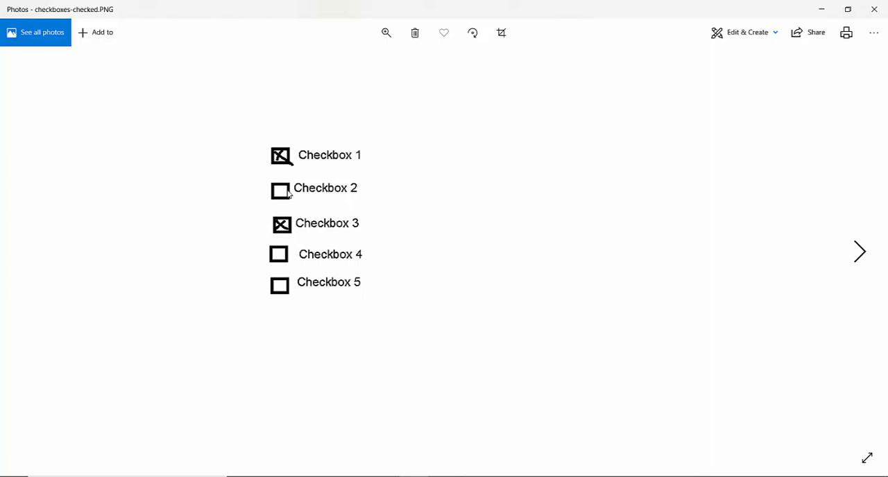
mouse_move(325, 188)
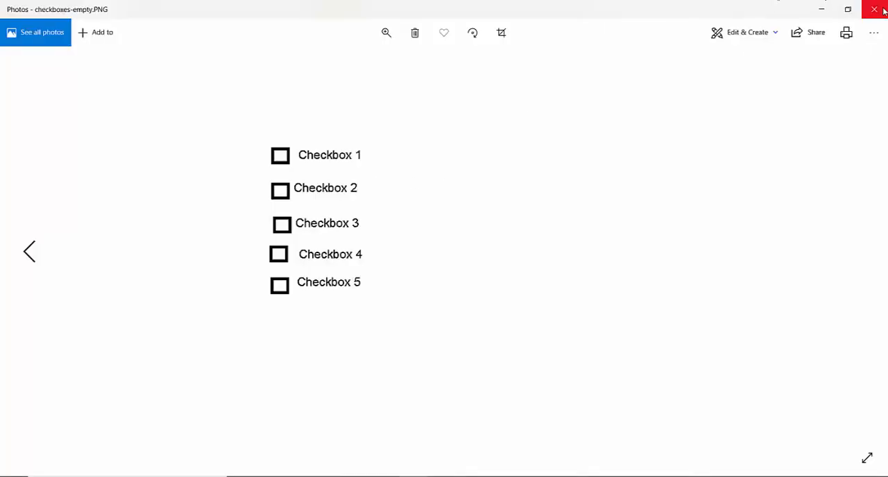
Close Photos, view checkboxes-checked.PNG properties, and add a blank line below the Main comments.
left_click(878, 9)
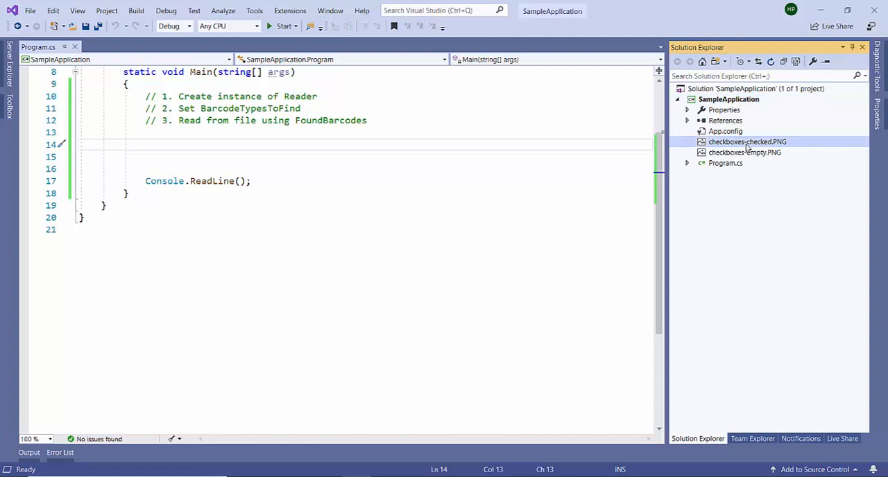
right_click(747, 142)
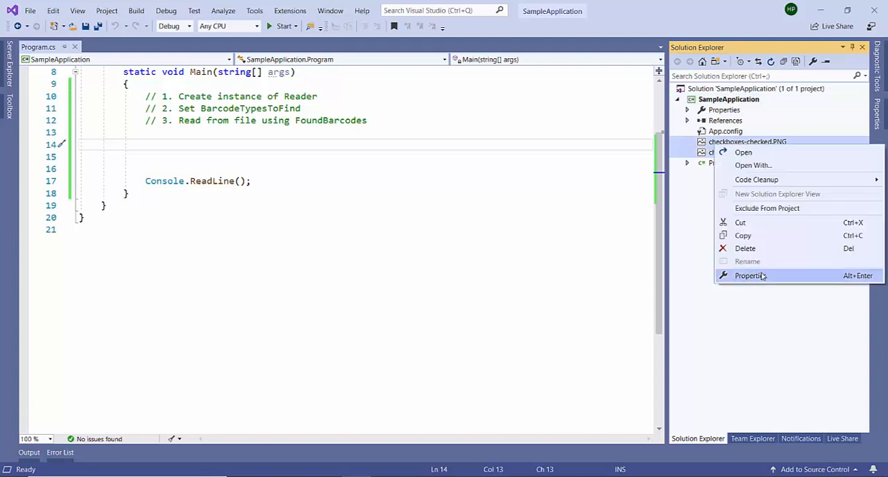
left_click(750, 276)
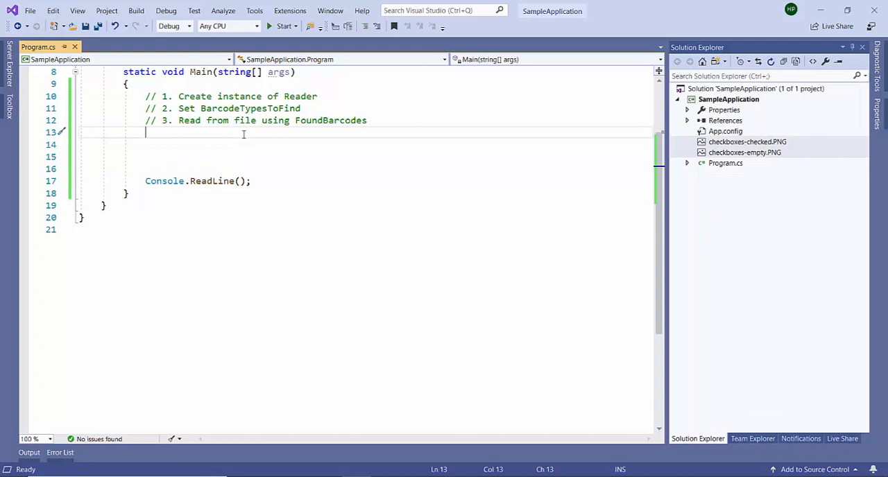
scroll("up", 3)
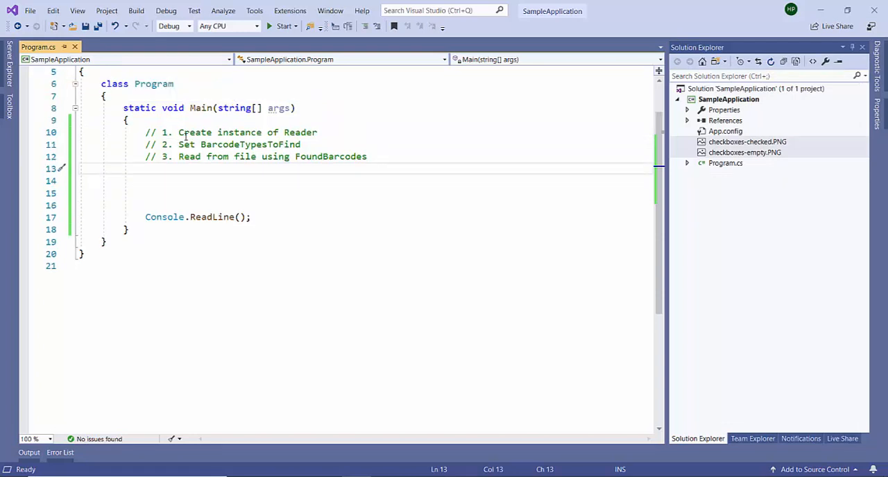
left_click_drag(179, 131, 301, 145)
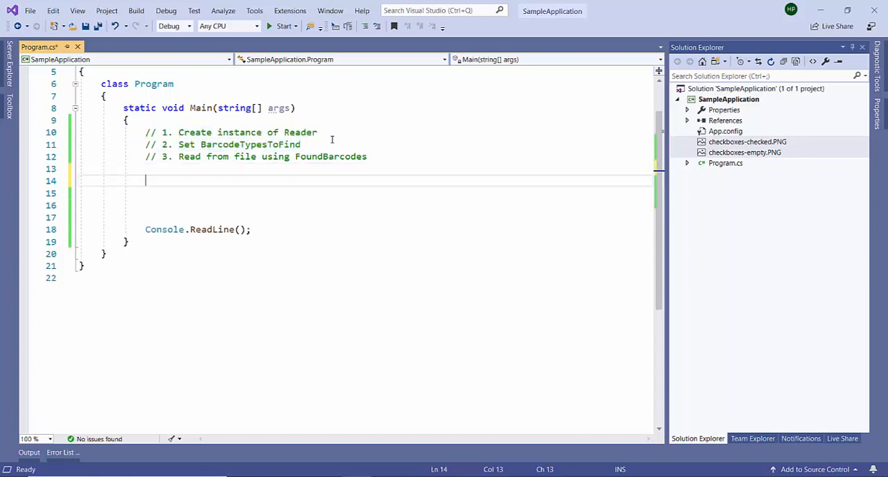
Create a new Reader with RegistrationKey and RegistrationName set to "demo".
type("Reader reader =")
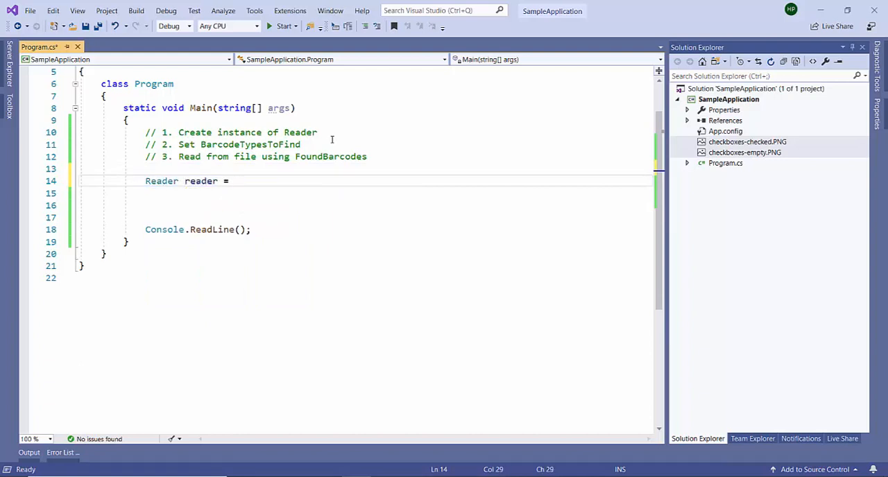
type("new re")
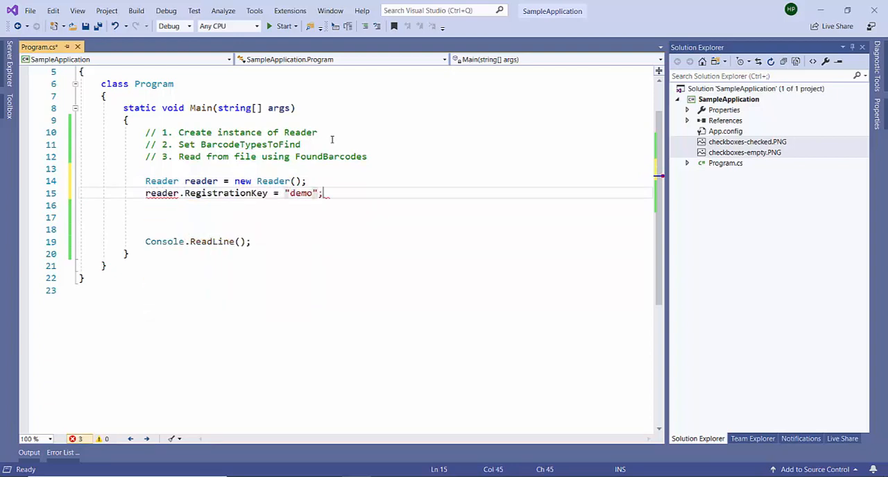
type("reader.registrationName = \"demo\";")
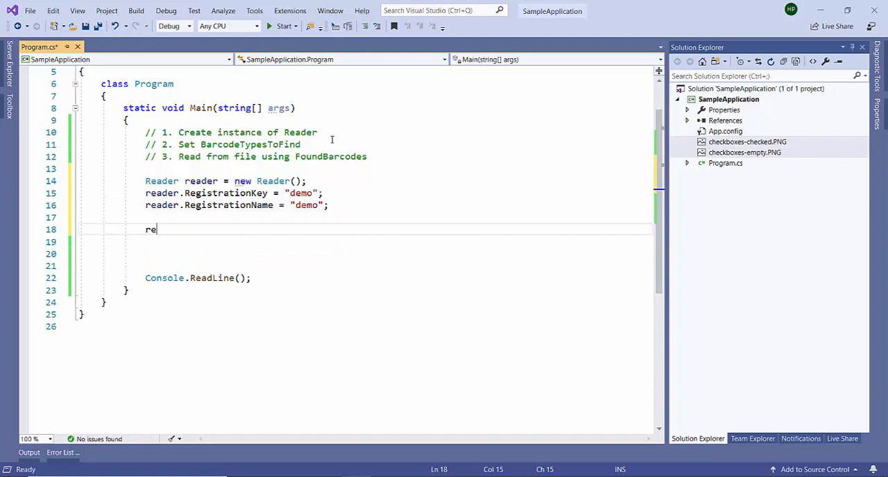
Enable reader.BarcodeTypesToFind.Checkbox and begin declaring a fileName variable.
type("ader.ba")
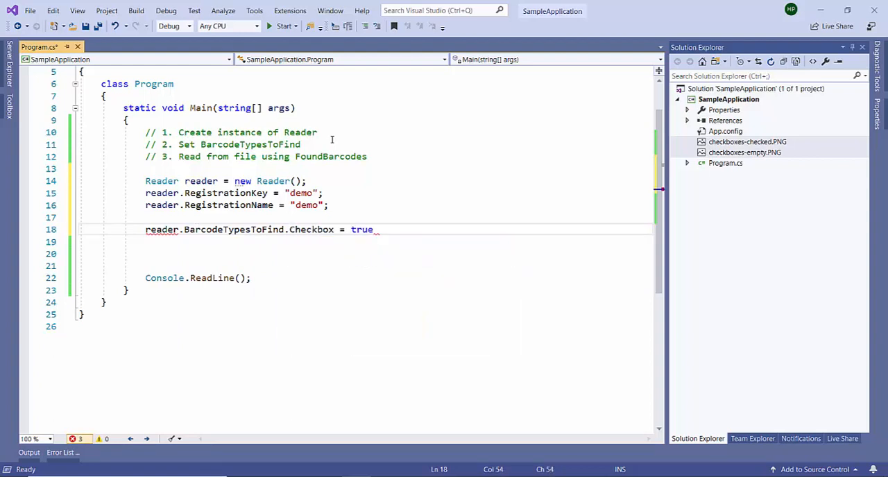
type(";")
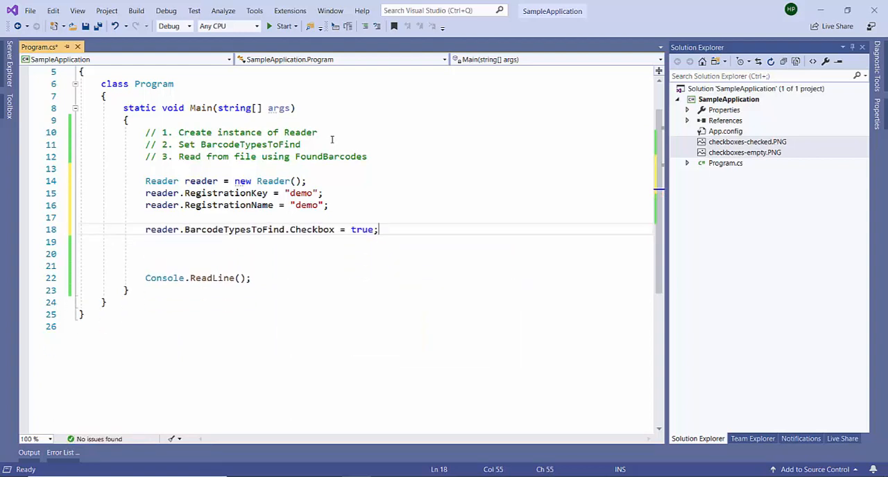
type("var")
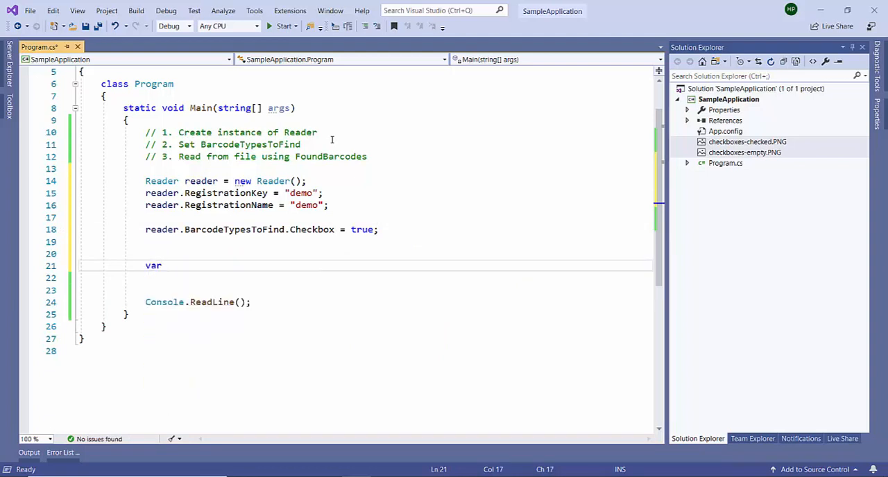
type("fileName = \"\"")
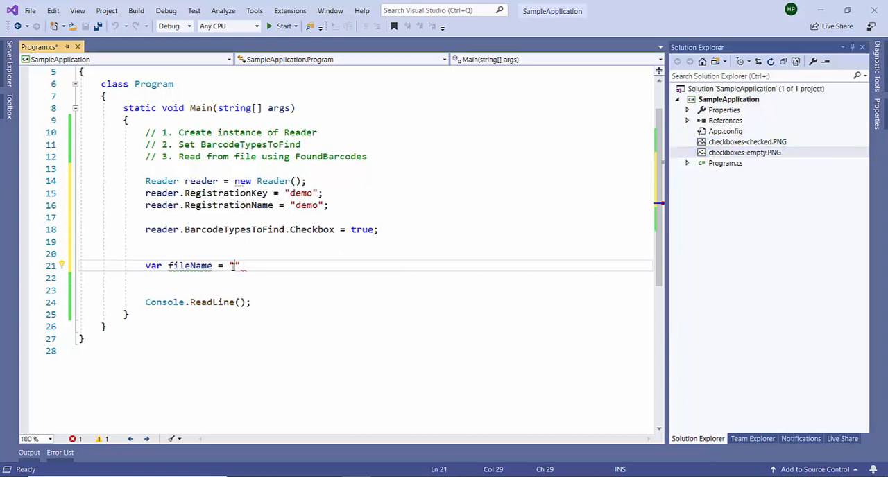
Set fileName to checkboxes-empty.PNG and store reader.ReadFrom(fileName) in FoundBarcode[] foundBarcodes.
type("checkboxes-empty.PNG")
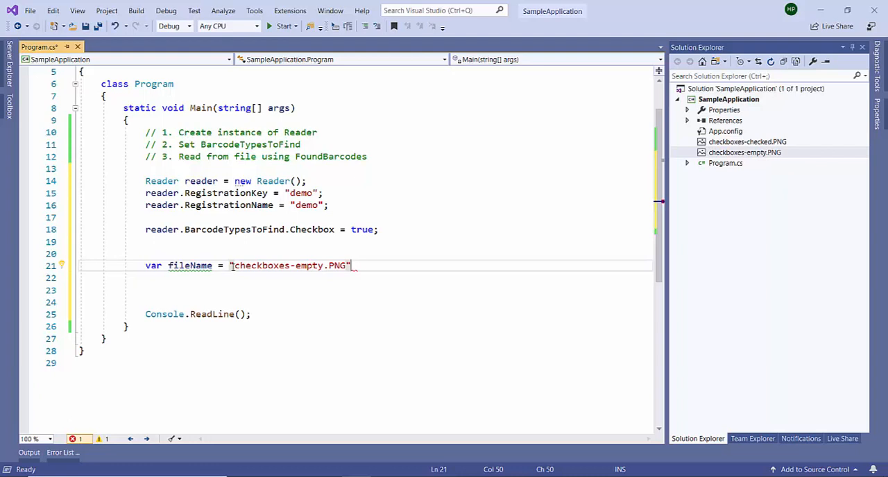
type(";")
key("Return")
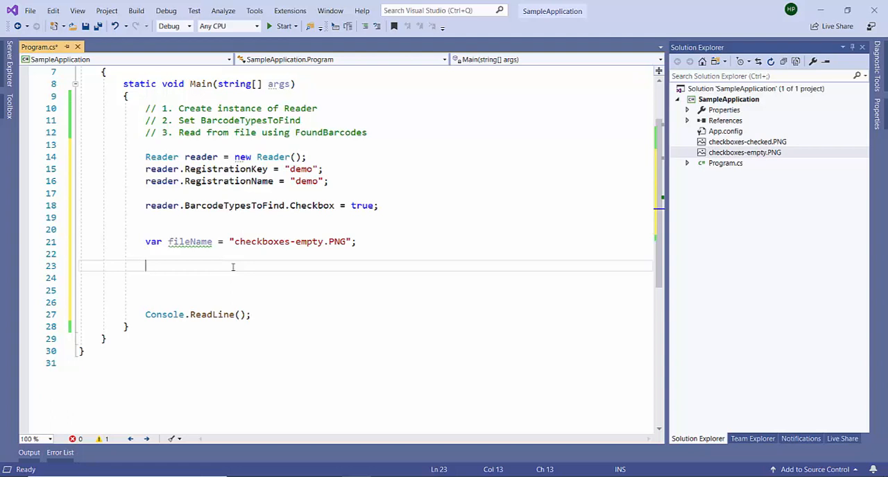
type("reader.")
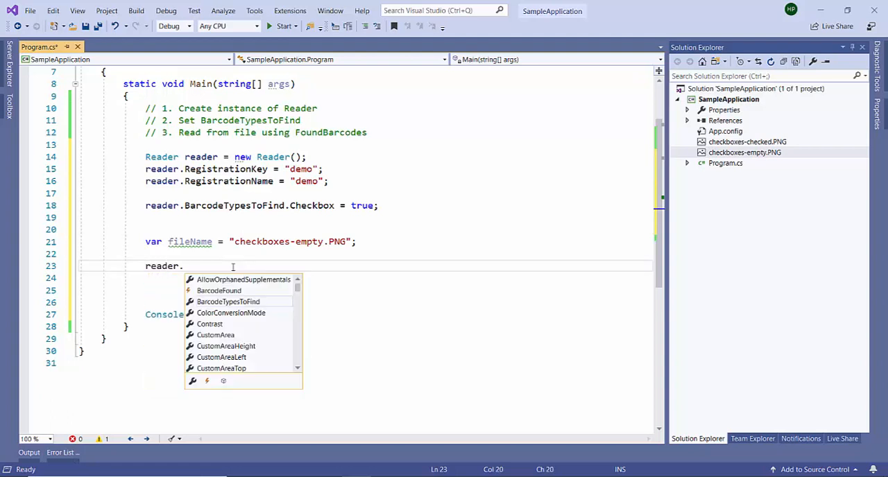
type("read")
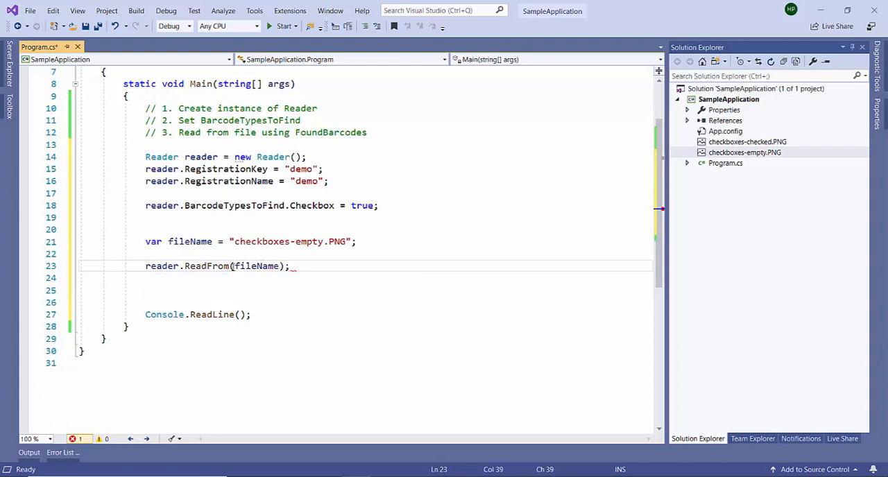
type("b")
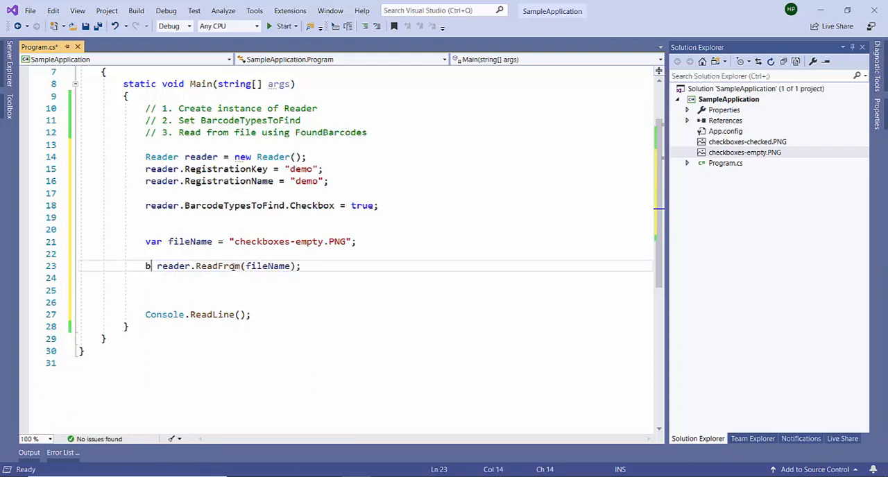
type("FoundBarcode")
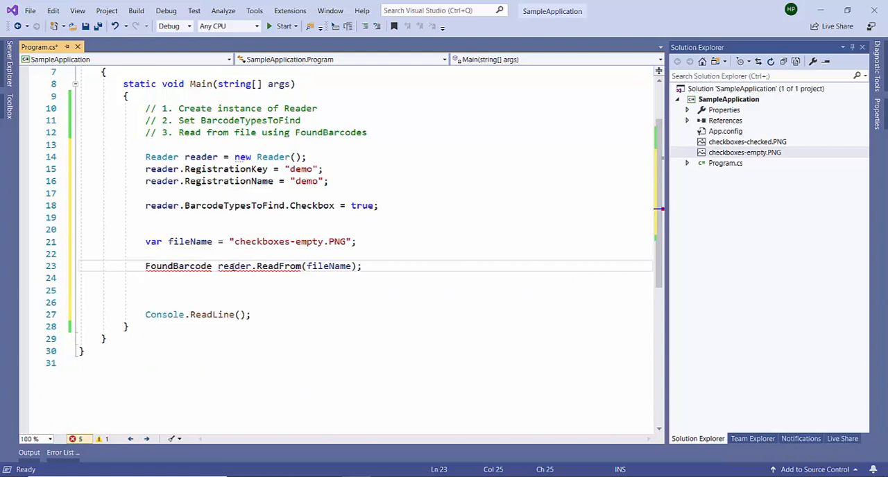
type("[] foundBarcodes=")
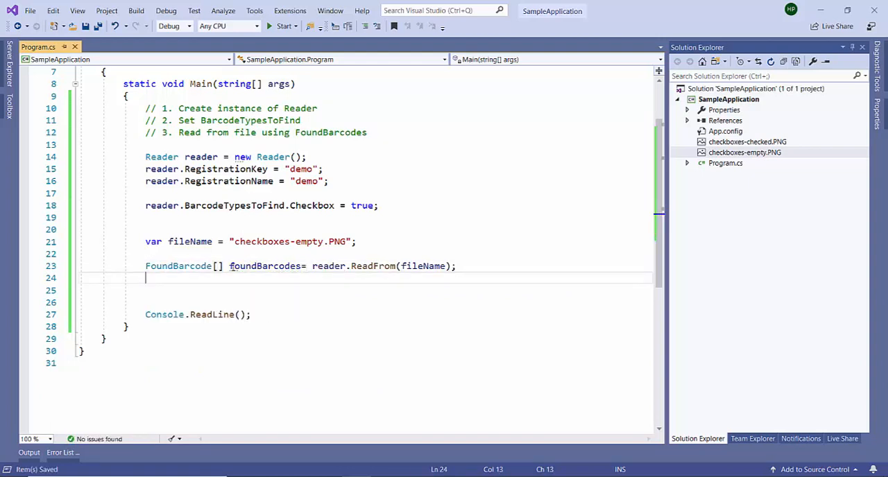
Add a foreach loop over each barcode in foundBarcodes.
type("foe")
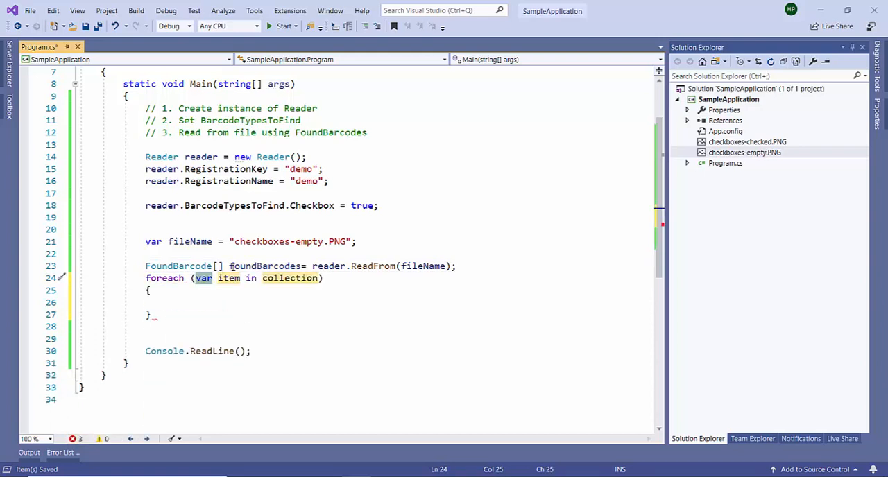
type("barco")
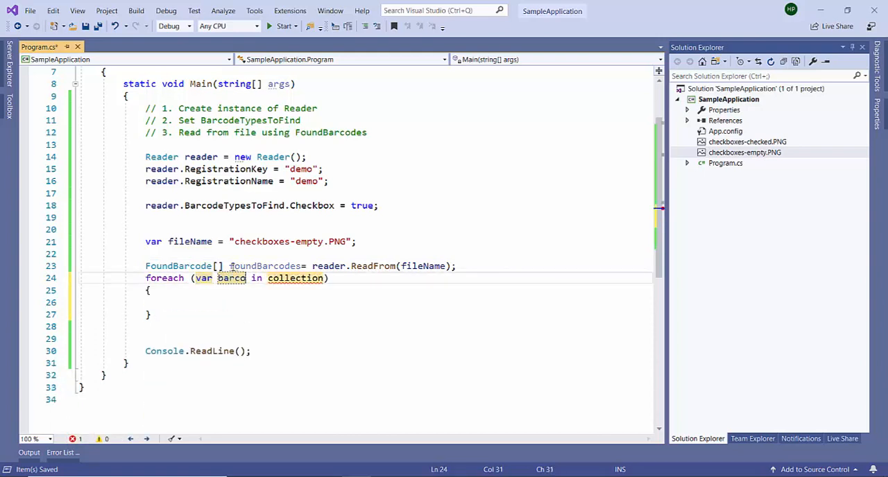
type("foundb")
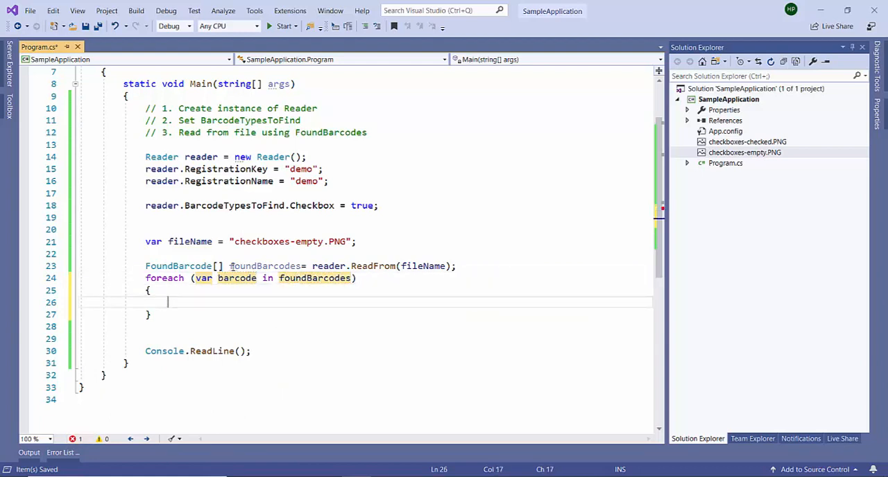
Print "Found Barcode Value:{0}, Type:{1}" with barcode.Value and barcode.Type, then run.
type("Console.w")
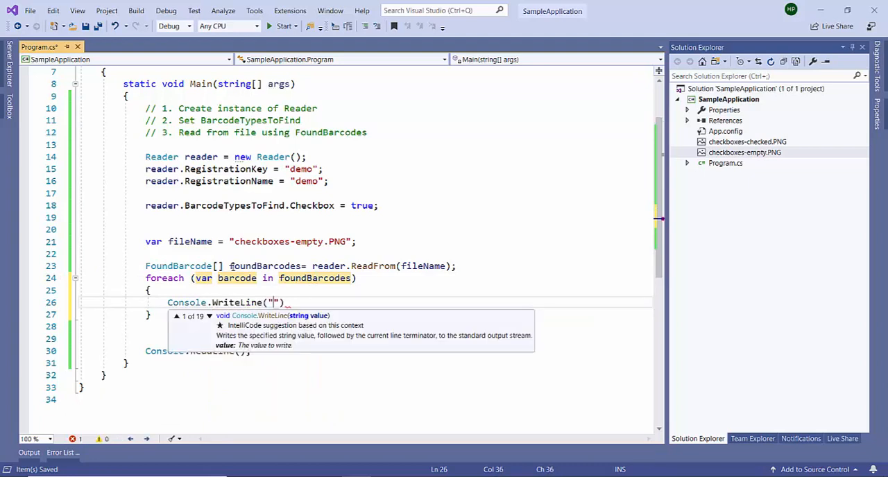
type("Found Barcode")
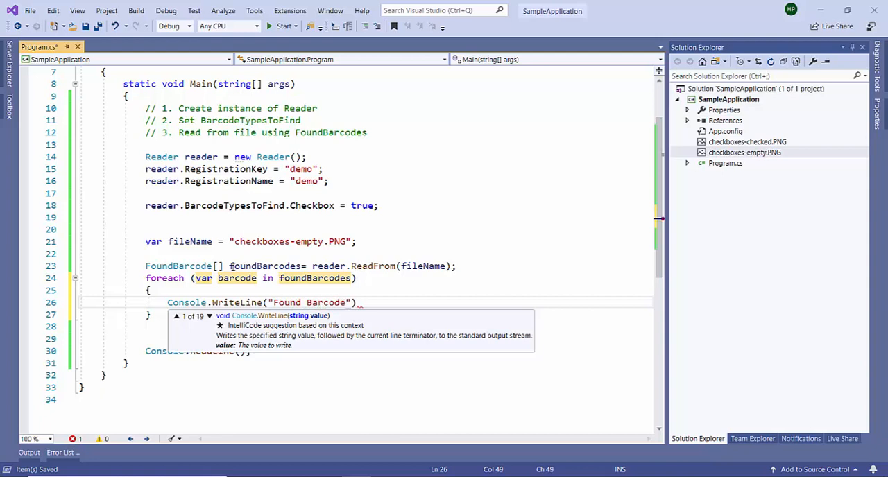
type("Value:{}")
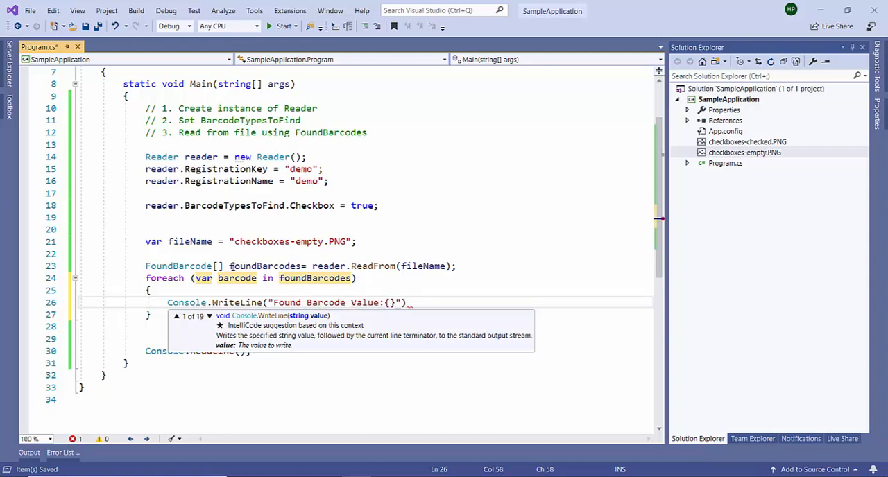
type("0")
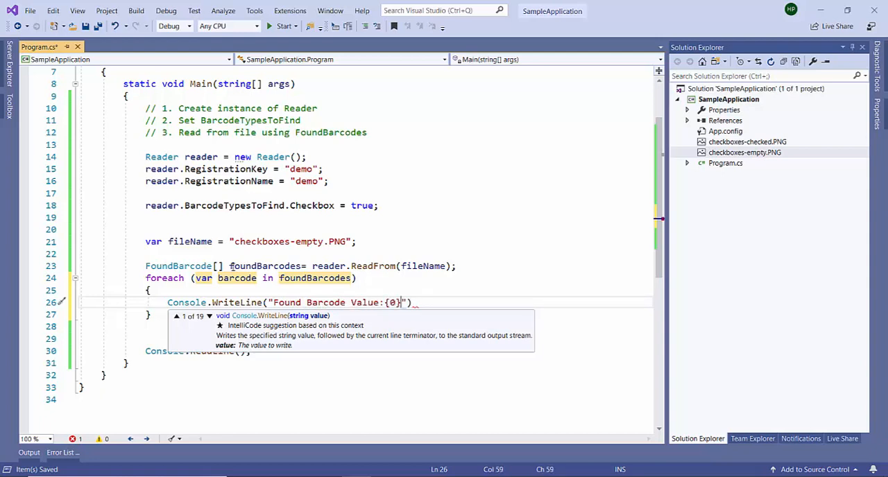
type(", Type")
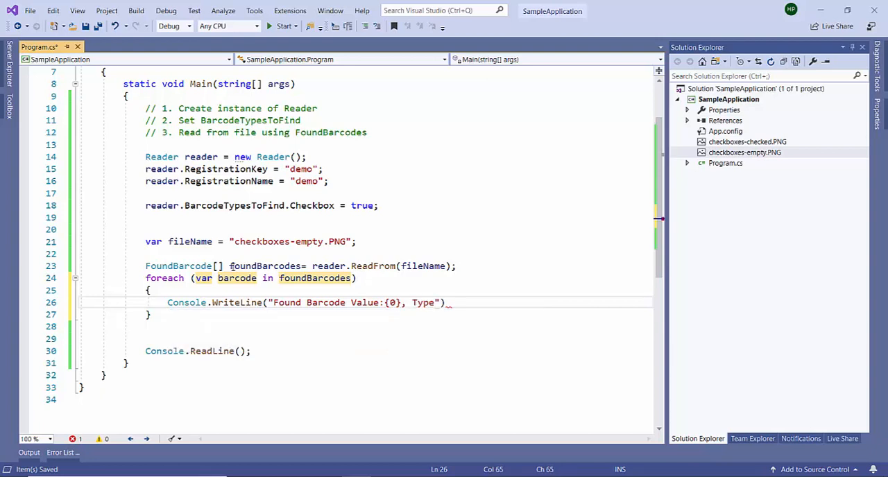
type("{1}")
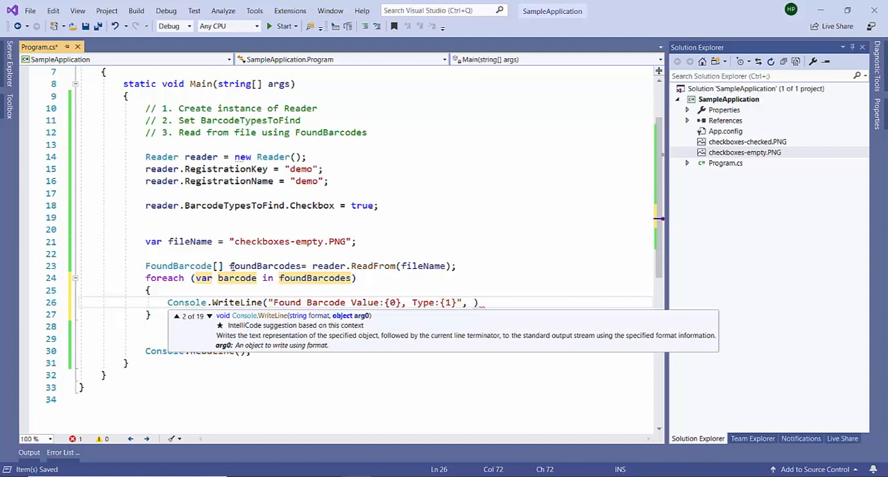
type("barcode.Value, barcode.Type")
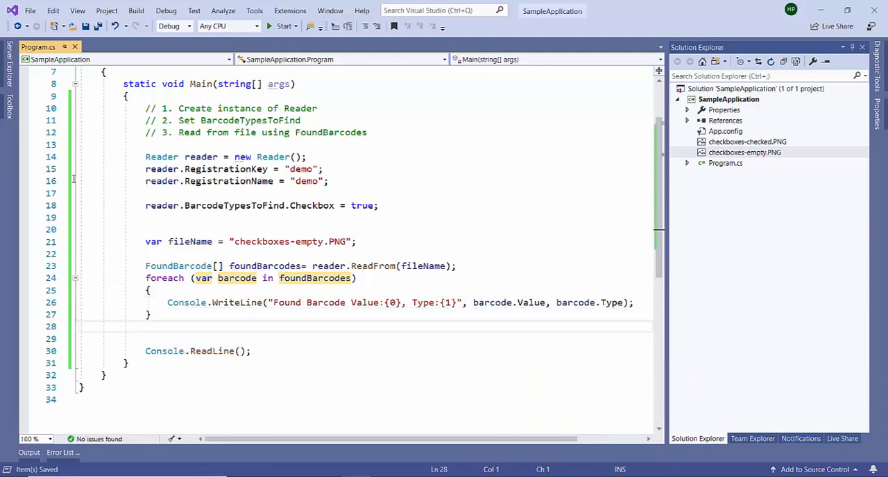
left_click(283, 26)
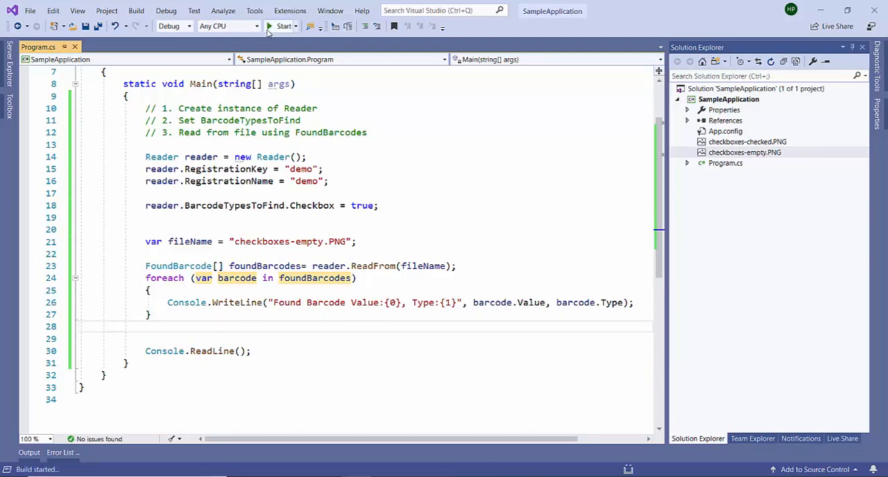
left_click(283, 26)
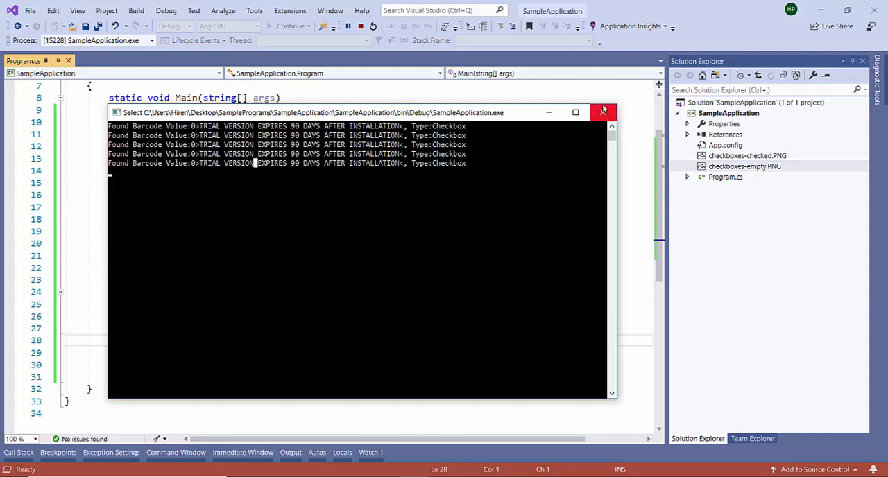
left_click(602, 112)
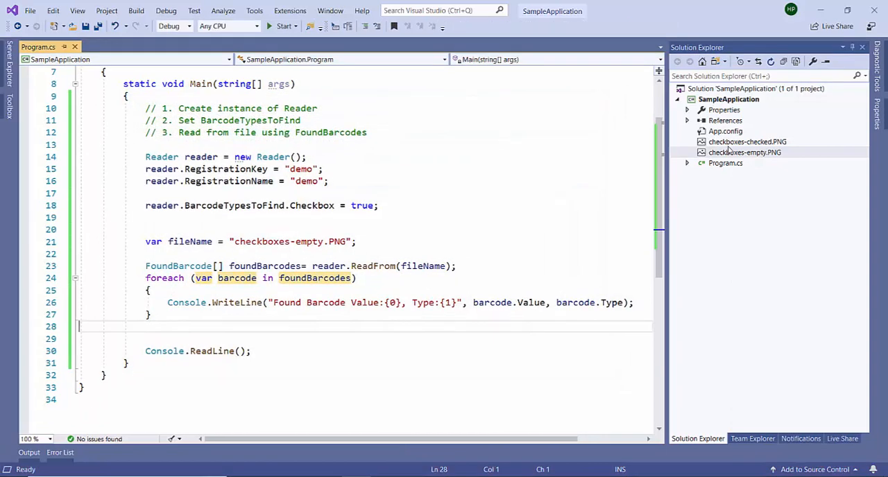
Point fileName to checkboxes-checked.PNG and rerun the program.
left_click(747, 142)
type("checked")
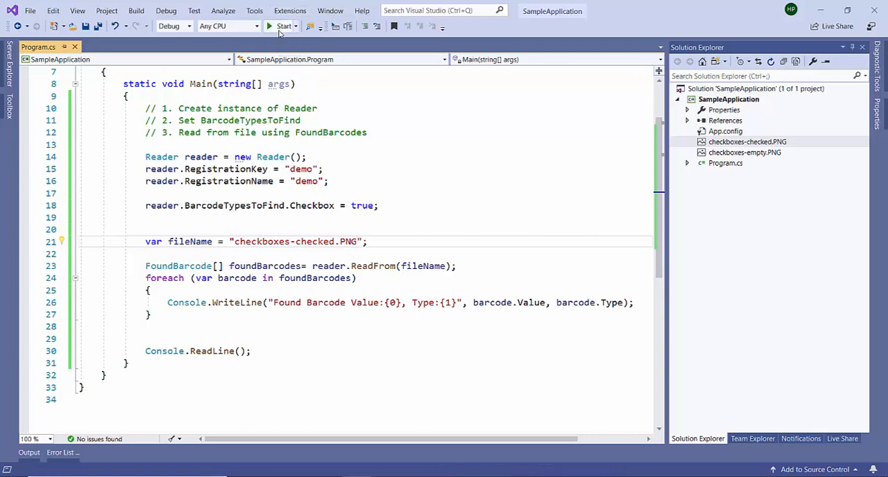
left_click(284, 26)
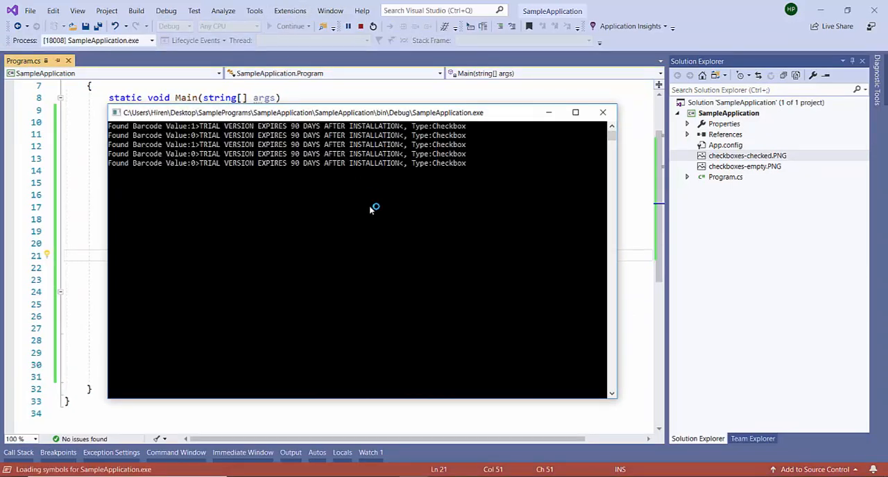